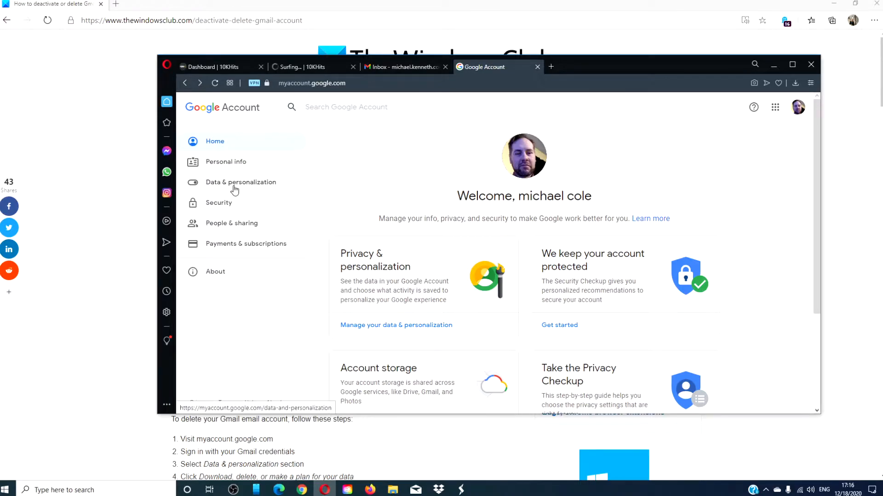
# Reach the 'Download, delete, or make a plan for your data' options under Data & personalization.
pyautogui.click(240, 182)
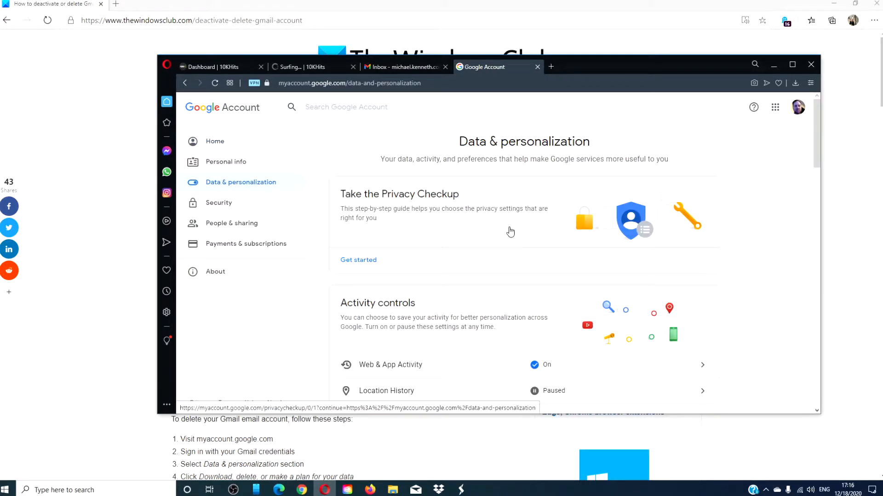
pyautogui.scroll(-3)
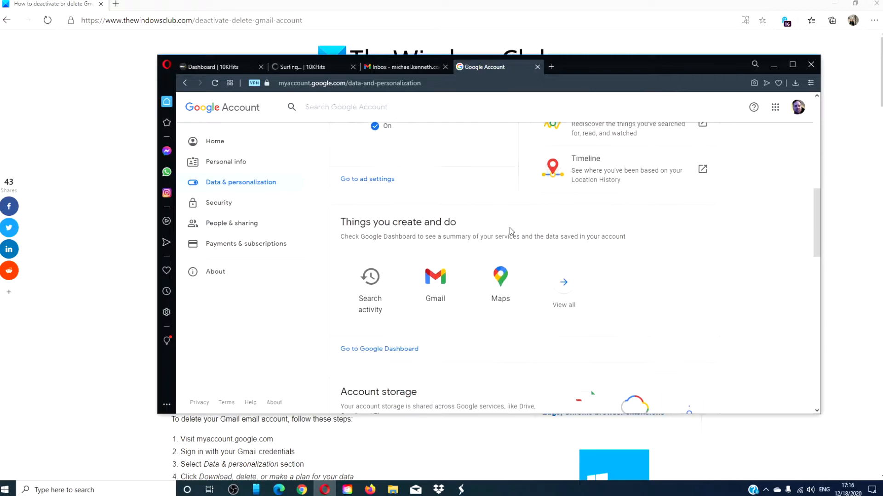
pyautogui.scroll(-3)
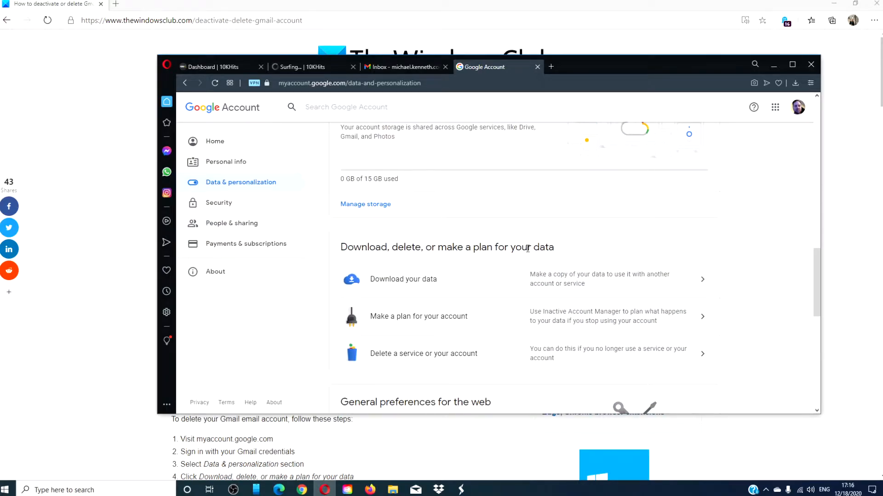
pyautogui.scroll(-3)
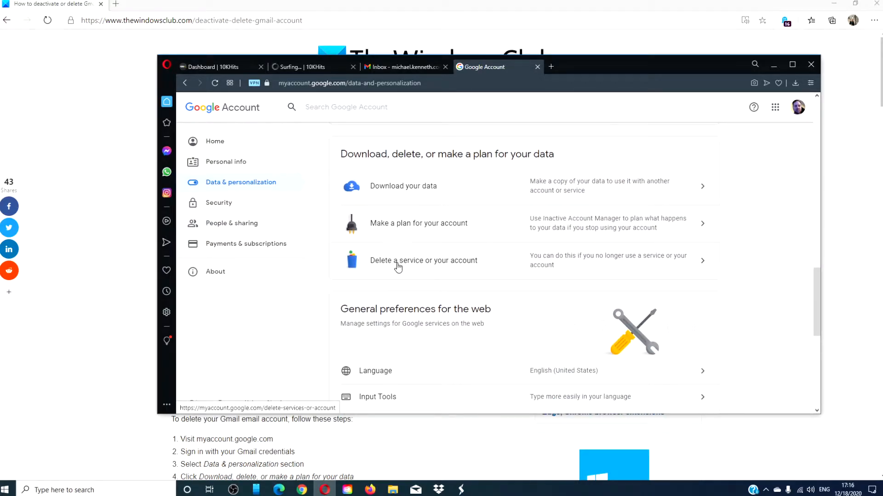
pyautogui.moveTo(702, 265)
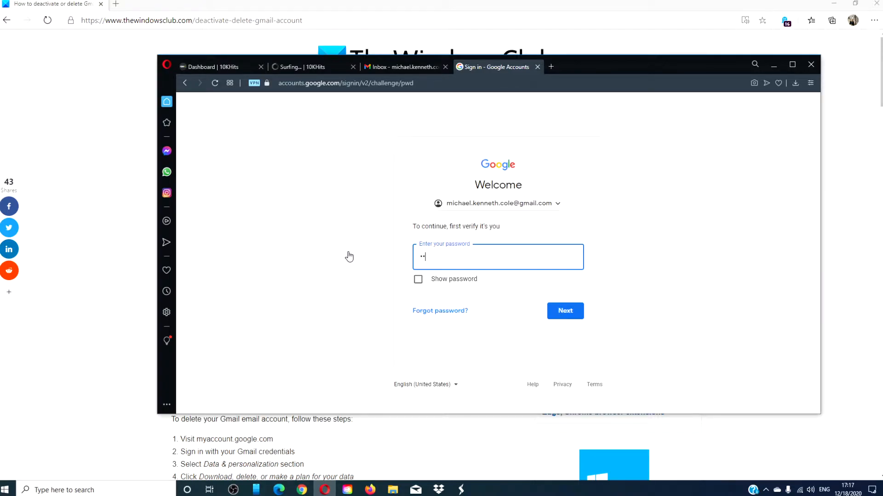
# Verify identity with the account password to reach the Delete a Google service page.
pyautogui.write('password')
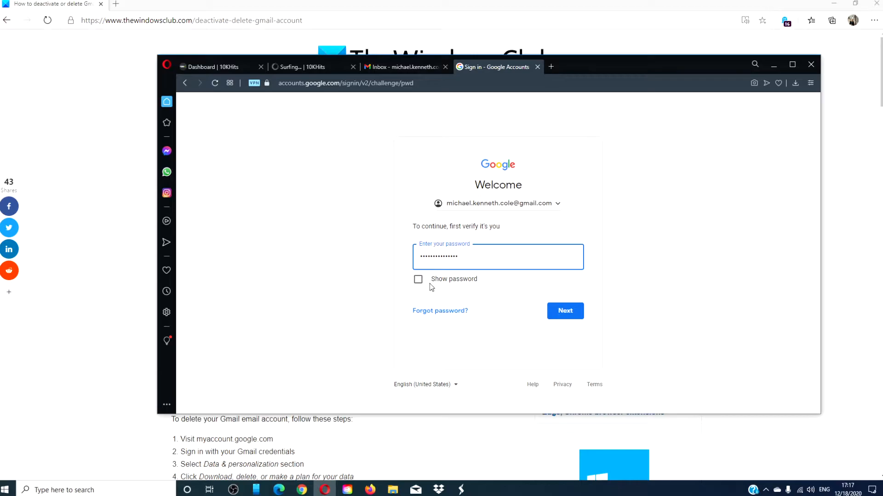
pyautogui.click(564, 311)
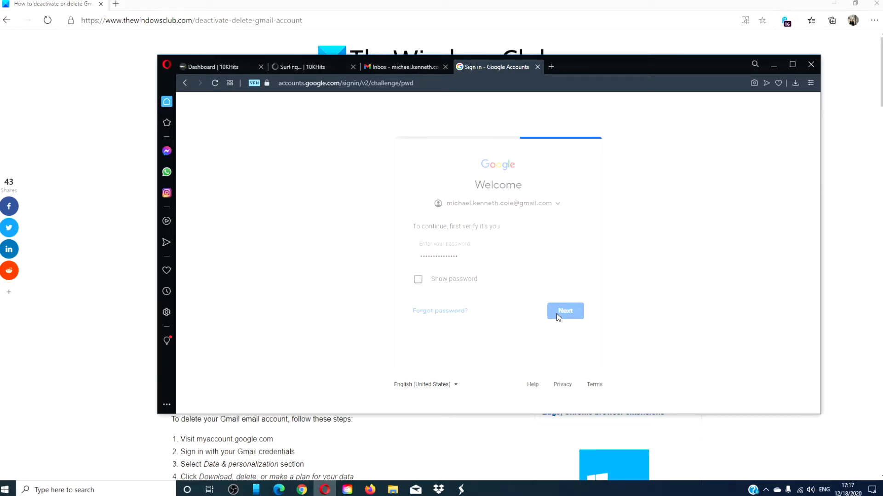
pyautogui.click(565, 311)
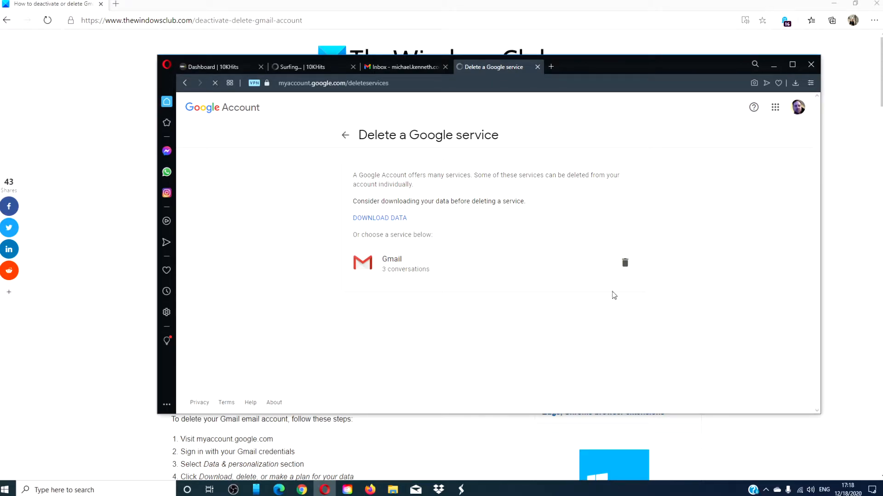
pyautogui.click(625, 262)
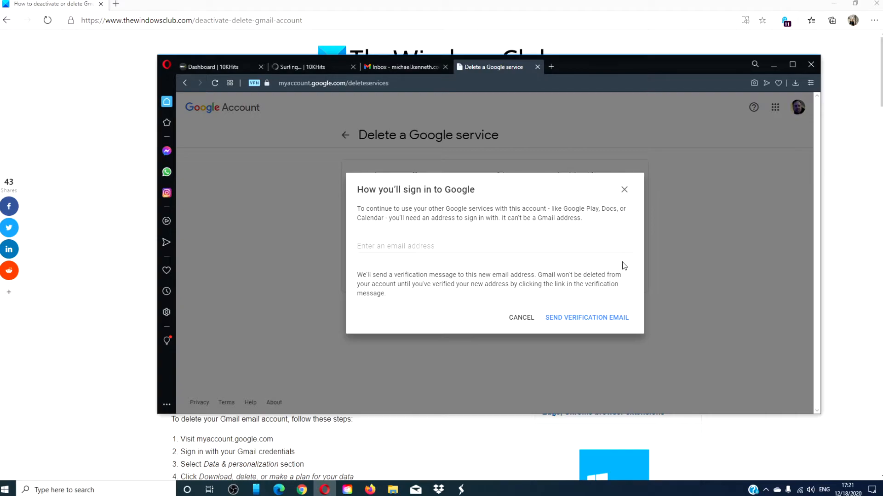
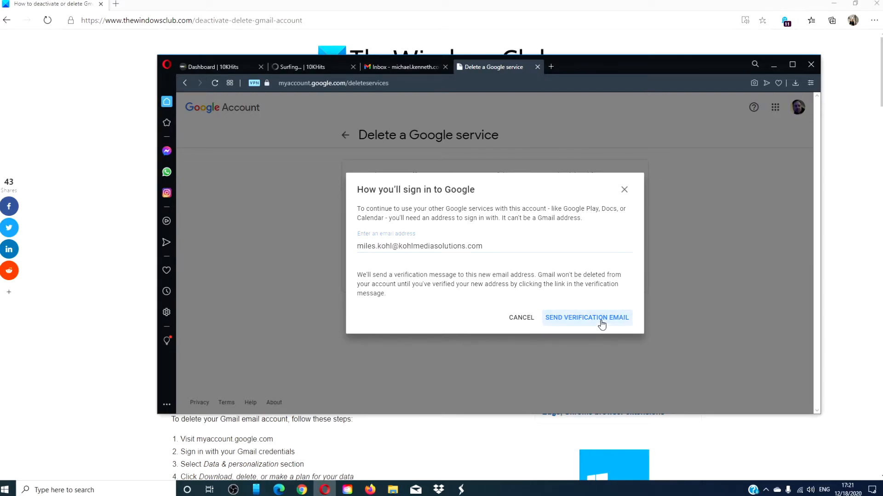
pyautogui.click(586, 317)
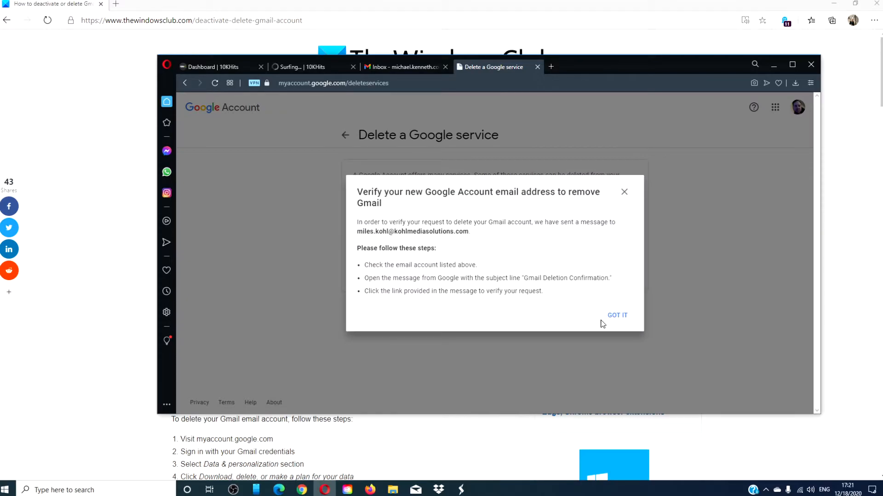
pyautogui.moveTo(388, 459)
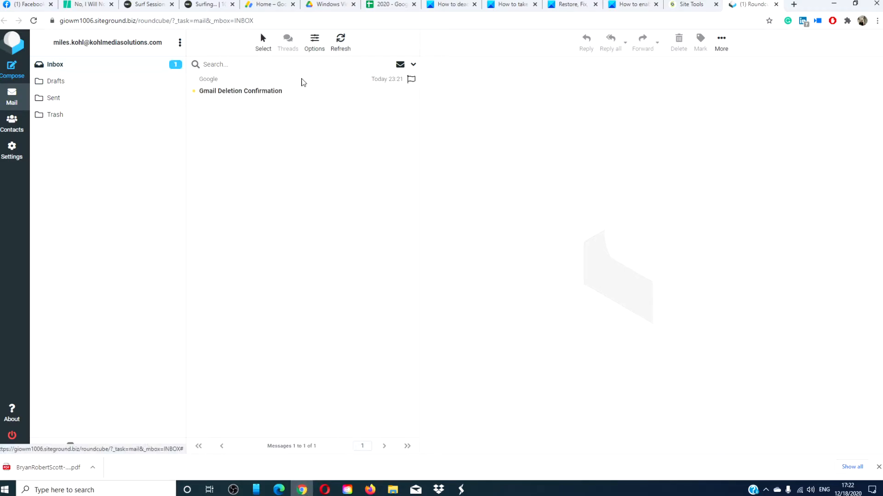
# Follow the verification link in the Gmail Deletion Confirmation email in Roundcube.
pyautogui.click(240, 91)
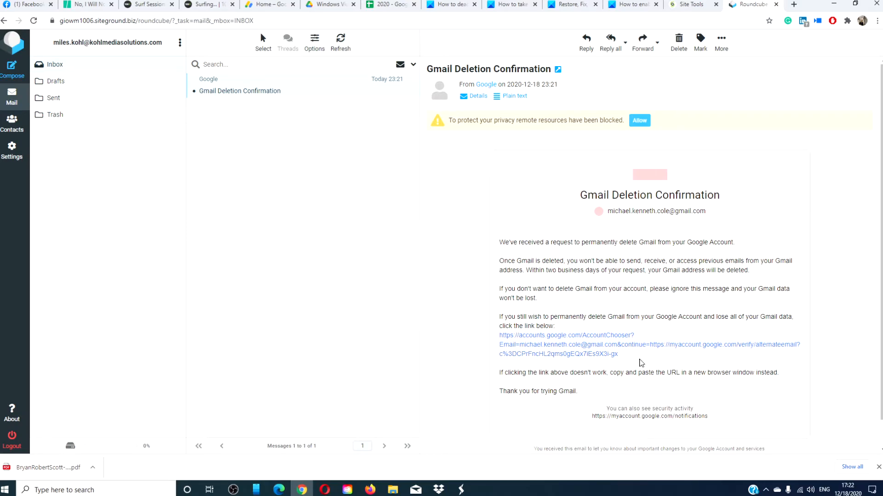
pyautogui.click(565, 335)
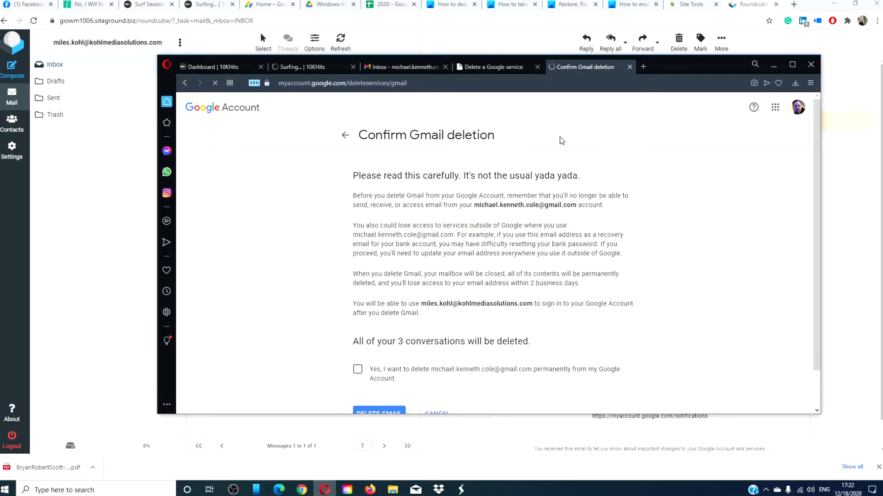
pyautogui.moveTo(473, 255)
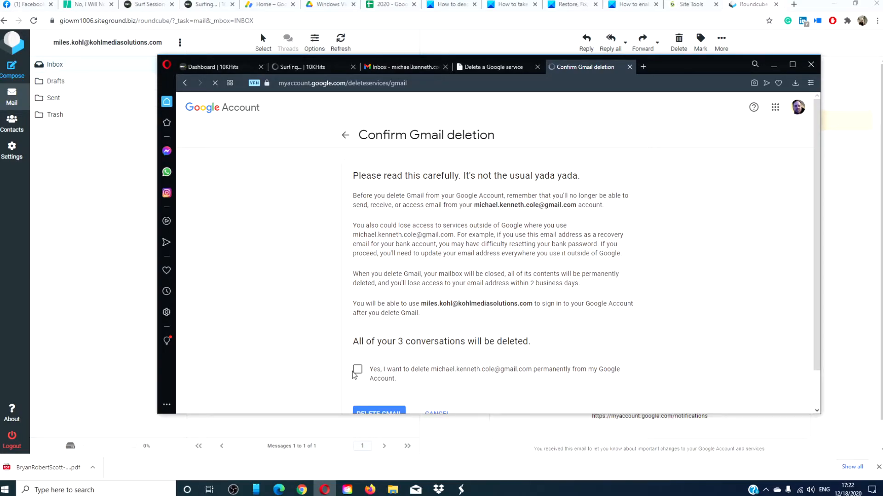
# Acknowledge 'Yes, I want to delete' the Gmail address permanently before deleting Gmail.
pyautogui.click(358, 370)
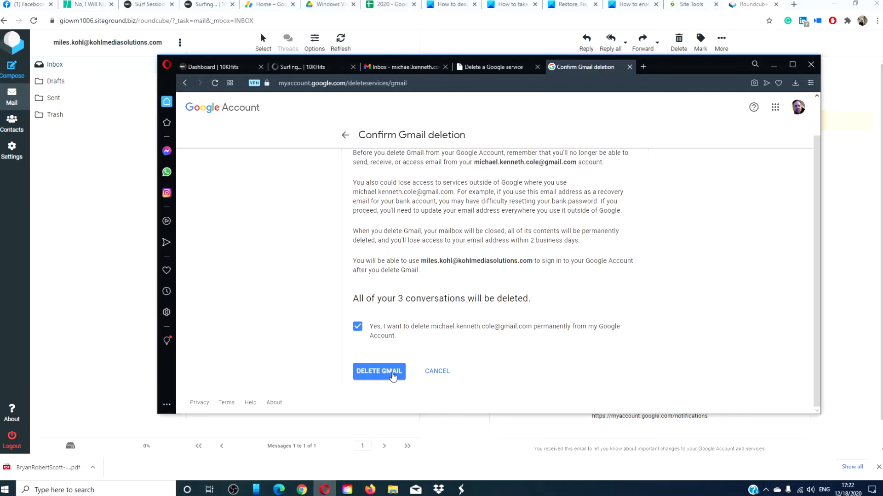
pyautogui.moveTo(811, 64)
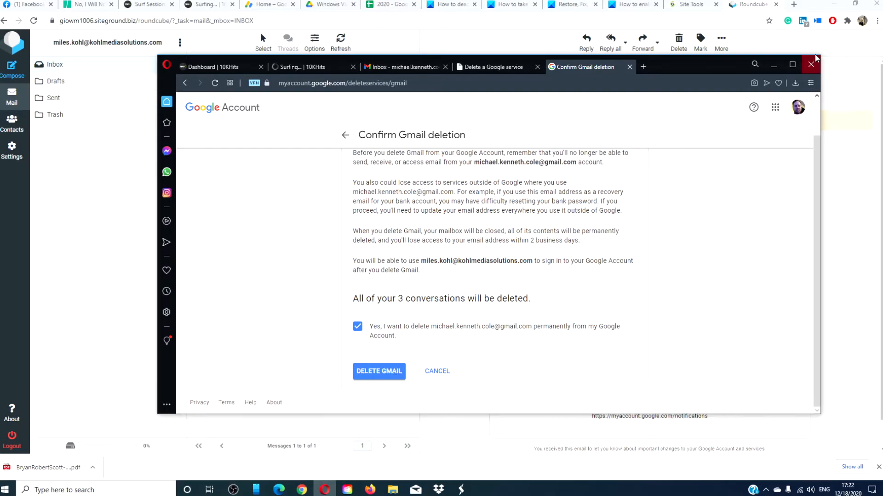